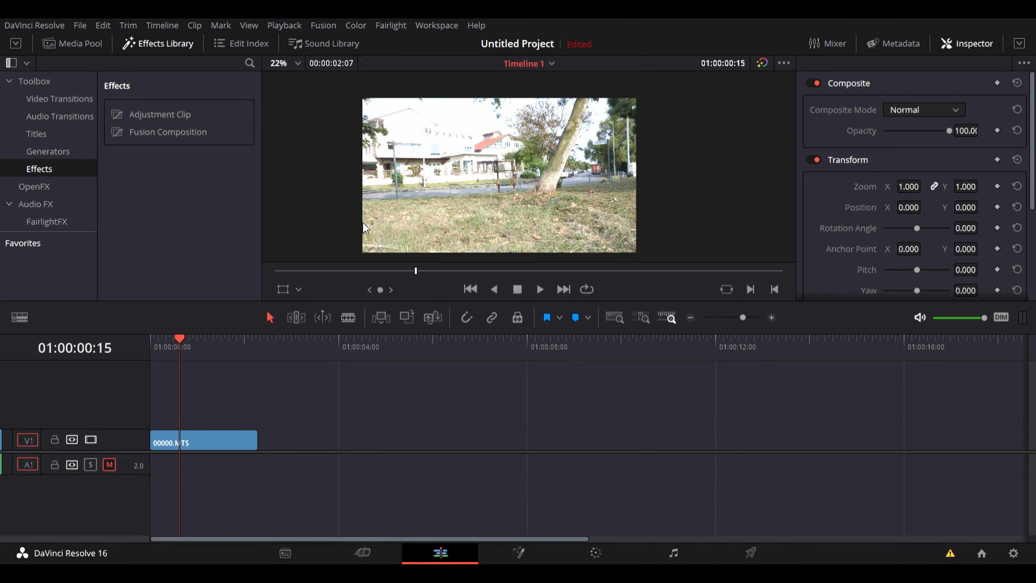
{"action": "mouse_move", "coordinate": [460, 477]}
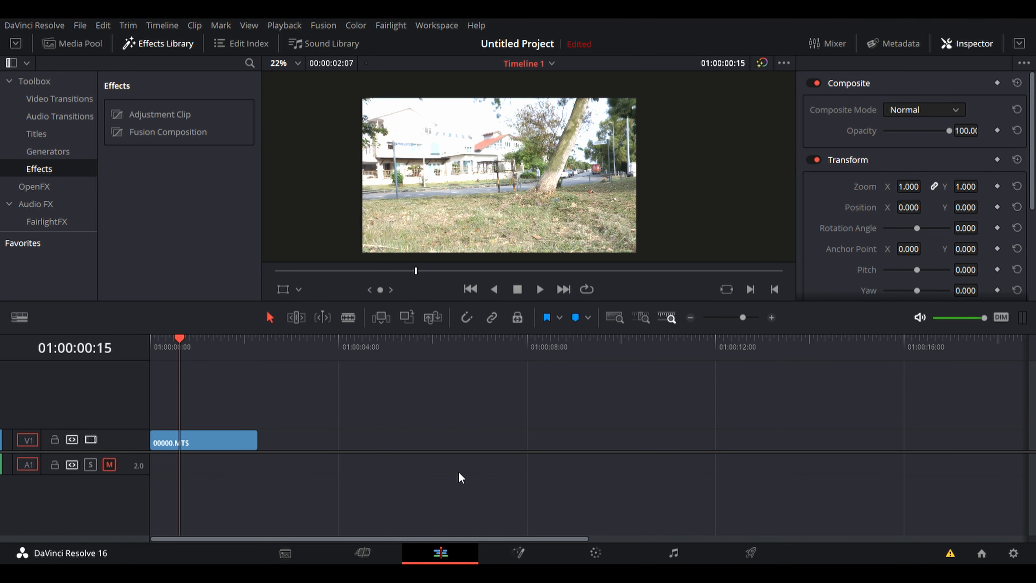
{"action": "mouse_move", "coordinate": [268, 428]}
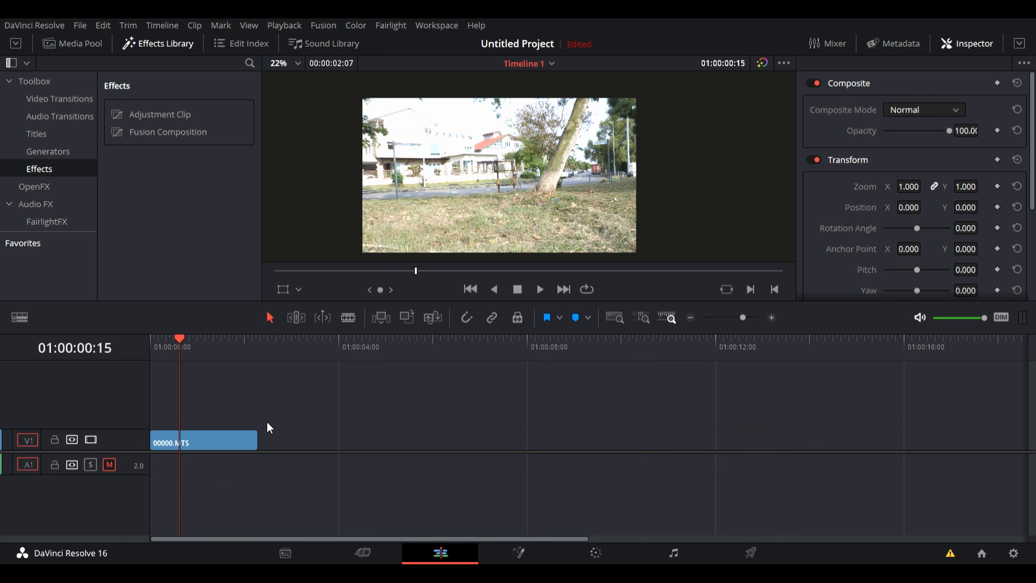
- Switch to the Color page to grade the street clip with a midtone-brightening luma curve
{"action": "left_click", "coordinate": [594, 553]}
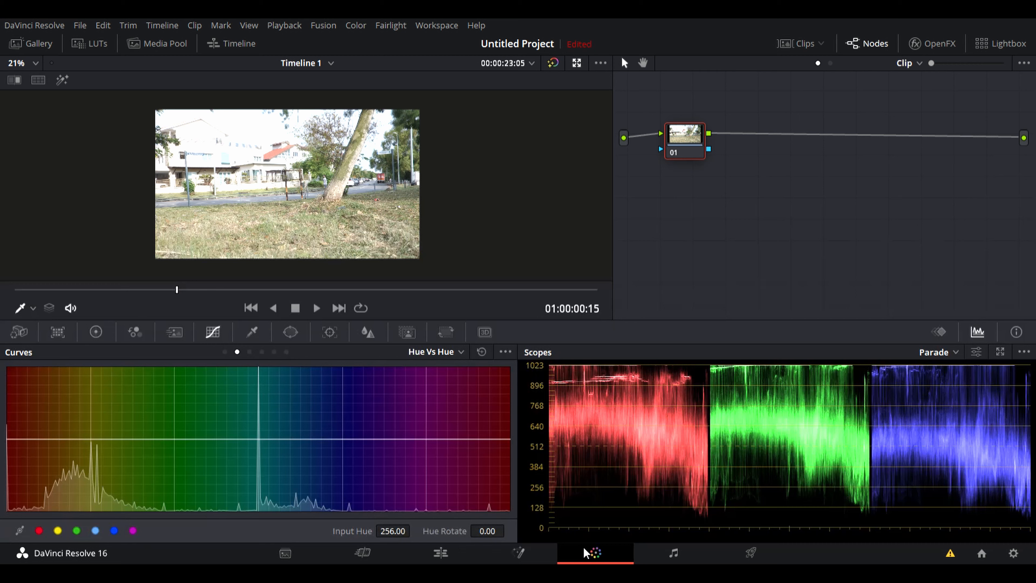
{"action": "mouse_move", "coordinate": [690, 135]}
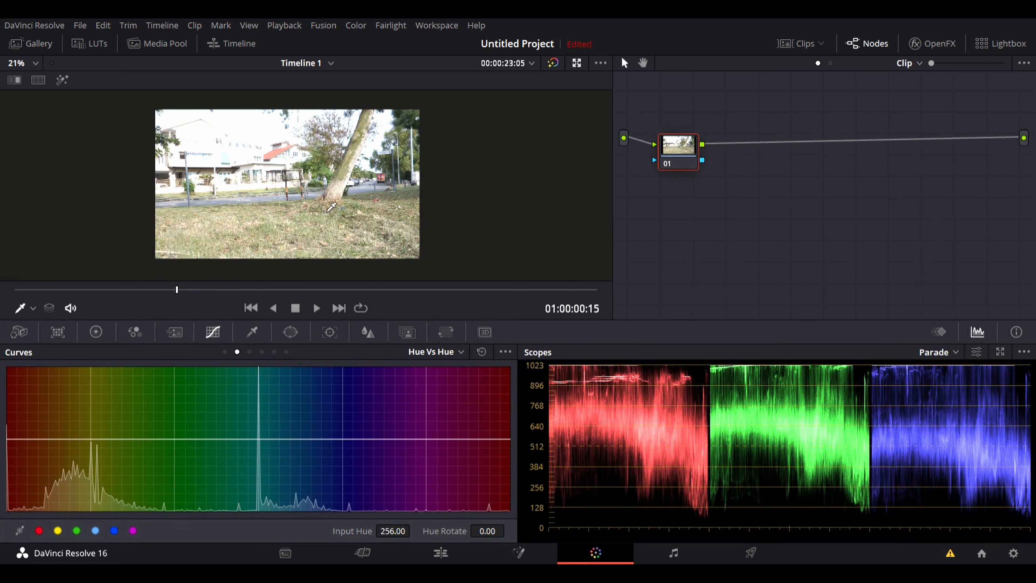
{"action": "mouse_move", "coordinate": [260, 202]}
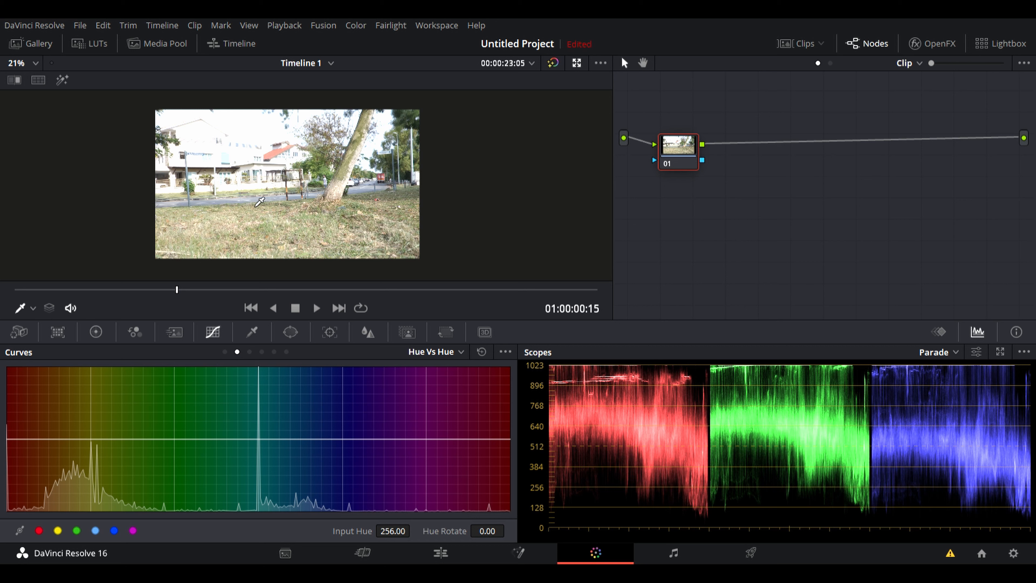
{"action": "mouse_move", "coordinate": [307, 252]}
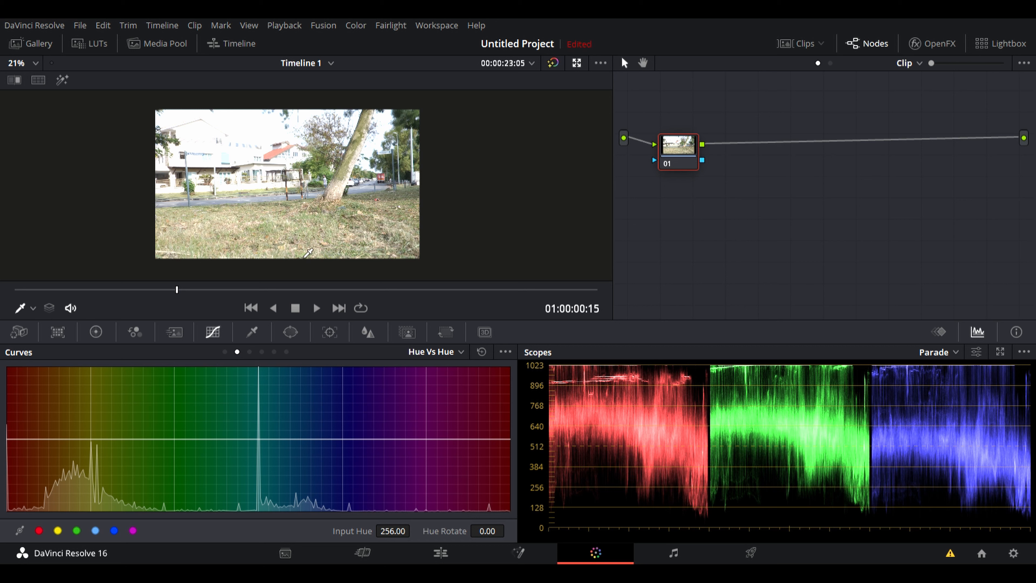
{"action": "mouse_move", "coordinate": [212, 333]}
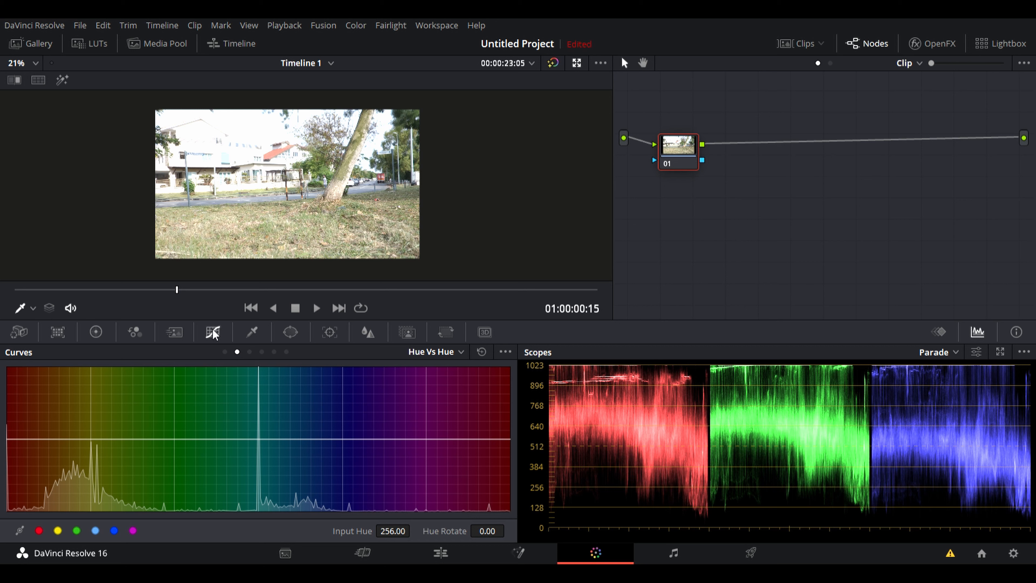
{"action": "mouse_move", "coordinate": [214, 333]}
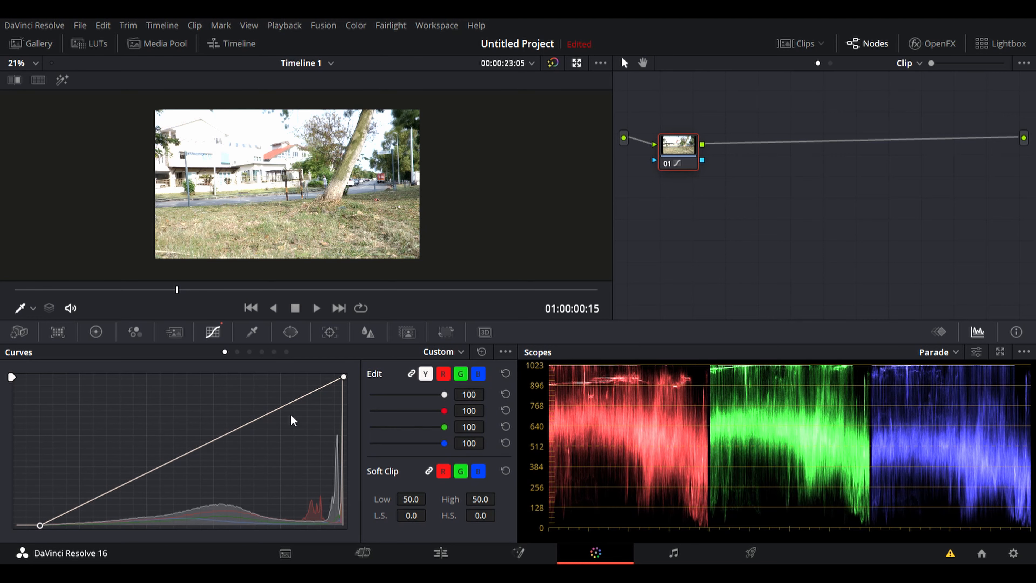
{"action": "mouse_move", "coordinate": [284, 529]}
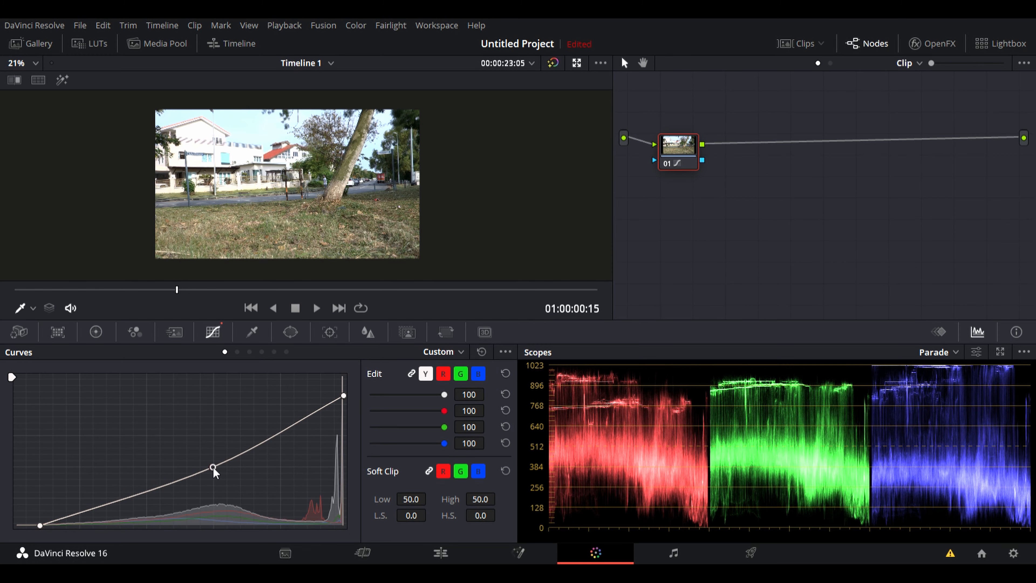
{"action": "mouse_move", "coordinate": [111, 336]}
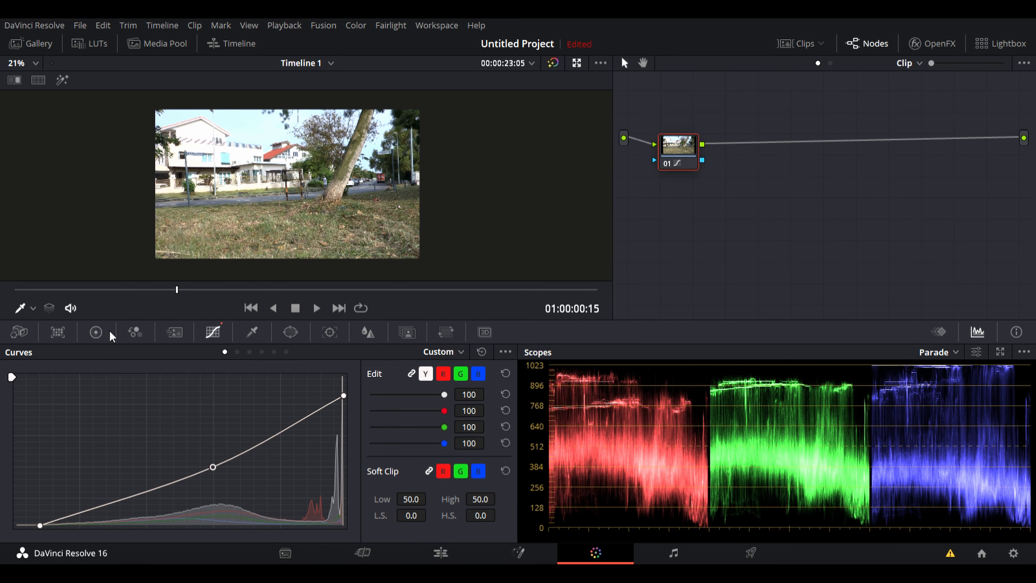
- Raise saturation to 65 in Color Wheels and set Lum Mix to 0 in Primaries Bars
{"action": "left_click", "coordinate": [95, 332]}
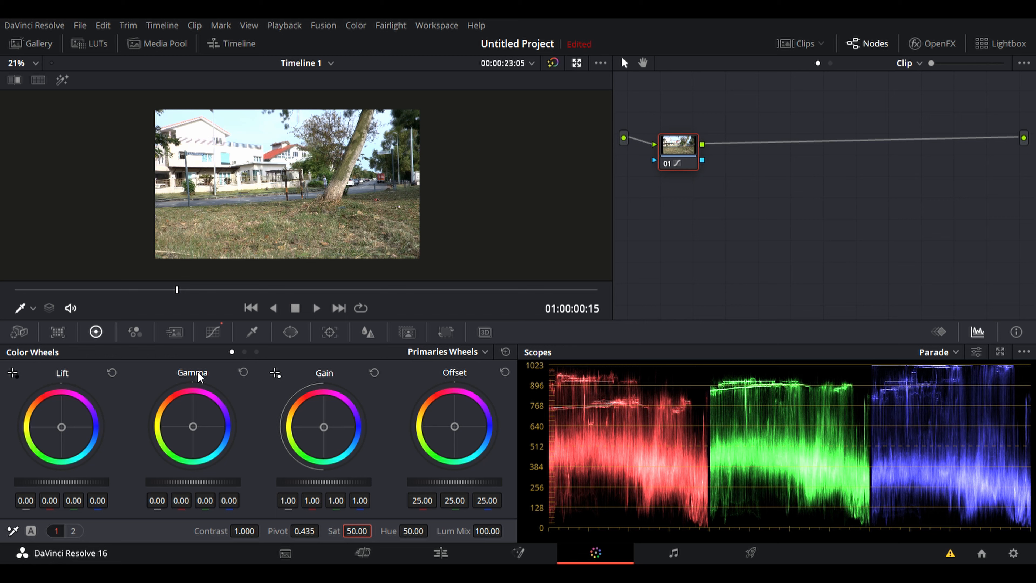
{"action": "mouse_move", "coordinate": [365, 522]}
{"action": "type", "text": "65"}
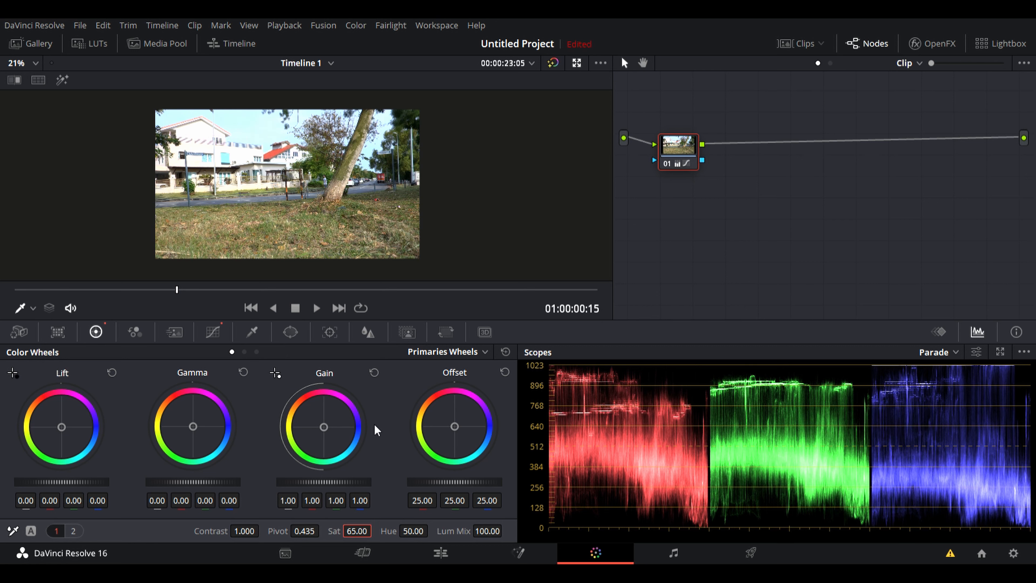
{"action": "left_click", "coordinate": [448, 351]}
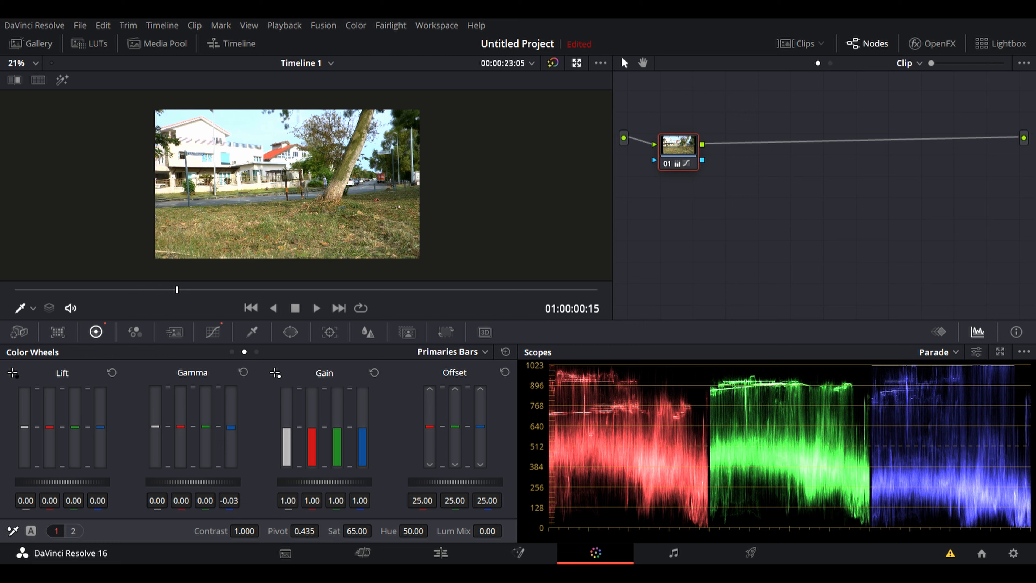
{"action": "mouse_move", "coordinate": [620, 167]}
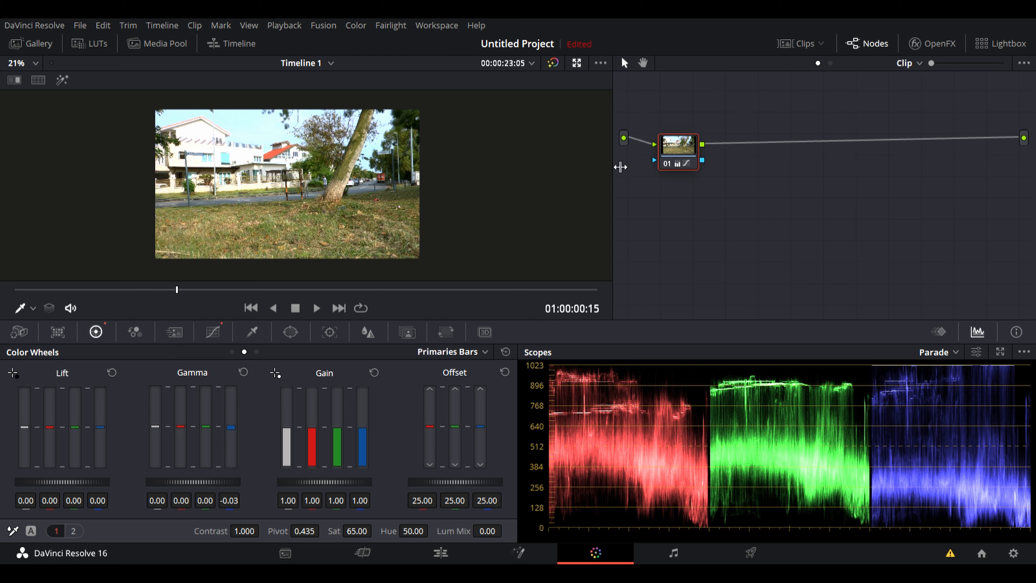
{"action": "mouse_move", "coordinate": [667, 150]}
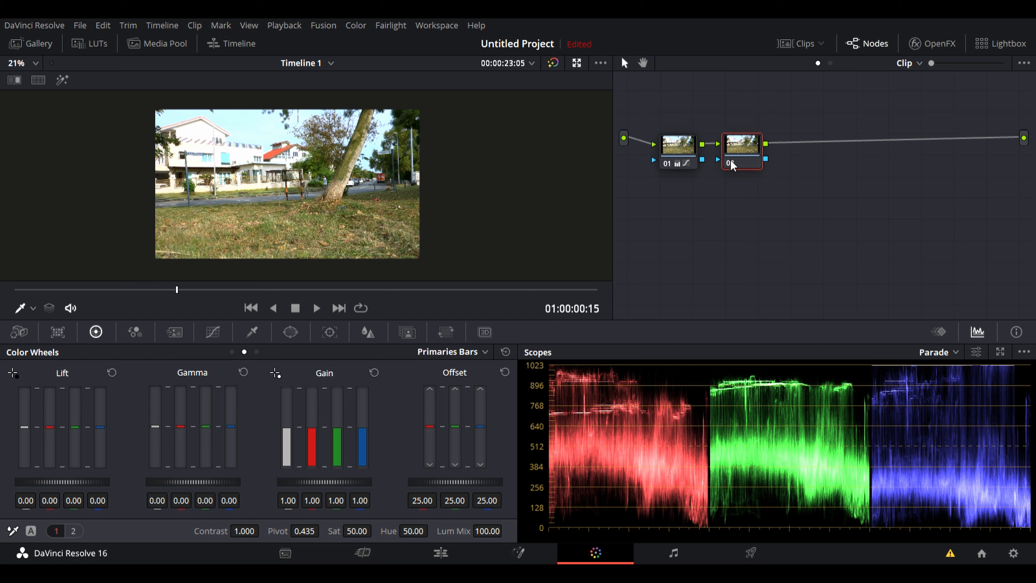
{"action": "mouse_move", "coordinate": [889, 218]}
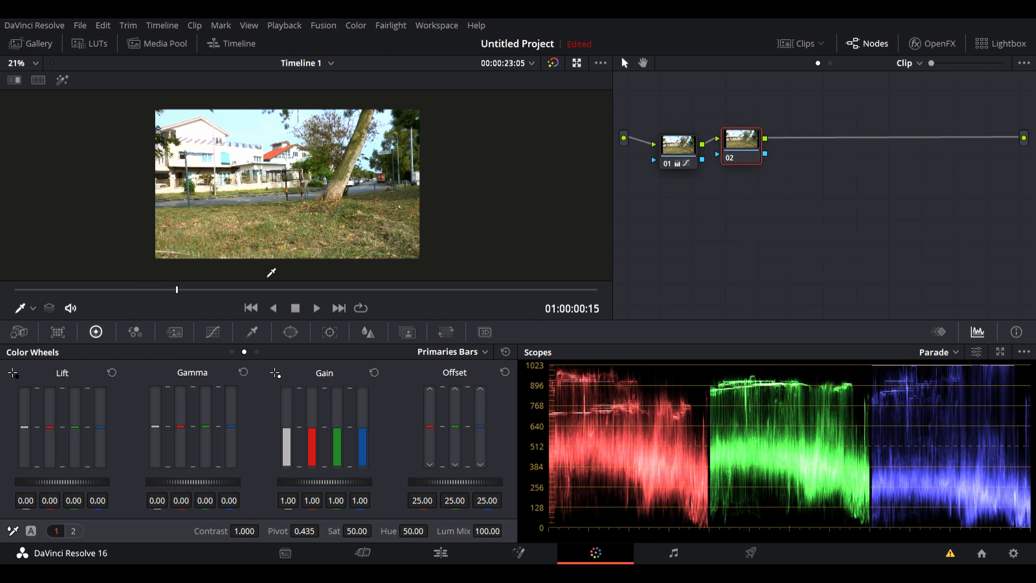
- Sample the sky with the Qualifier eyedropper and denoise its matte to 37.3
{"action": "left_click", "coordinate": [252, 332]}
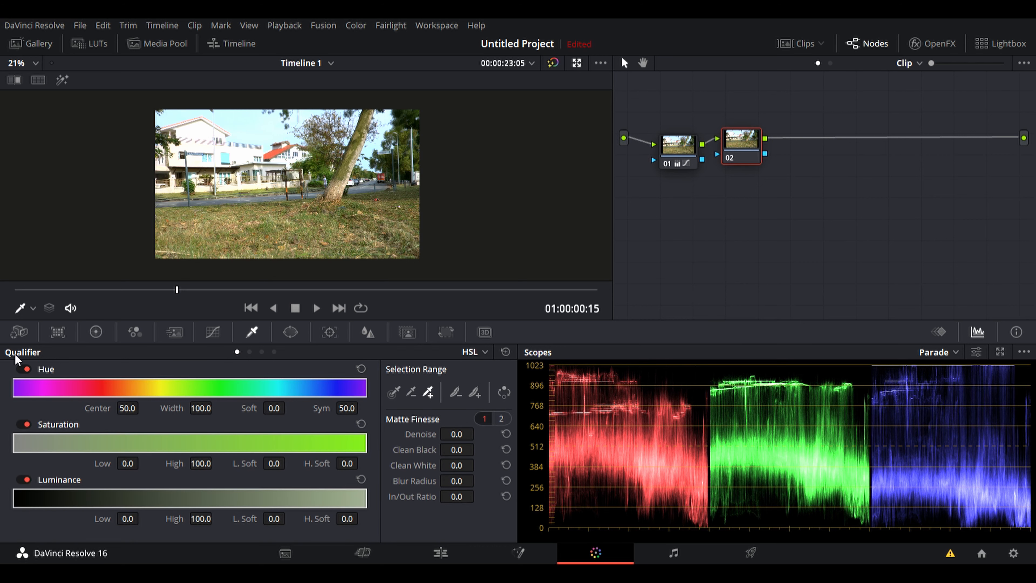
{"action": "left_click", "coordinate": [393, 391]}
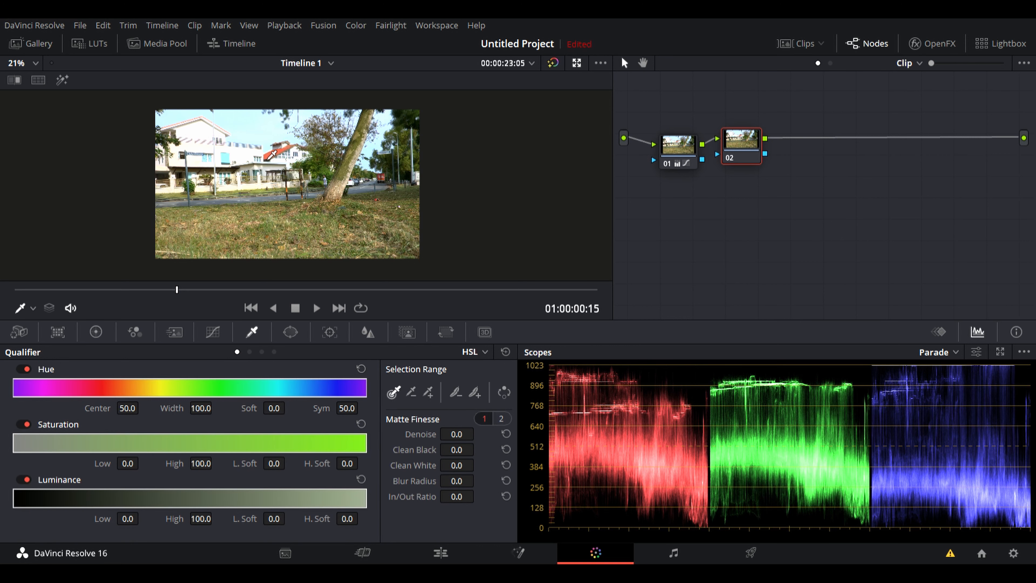
{"action": "mouse_move", "coordinate": [270, 154]}
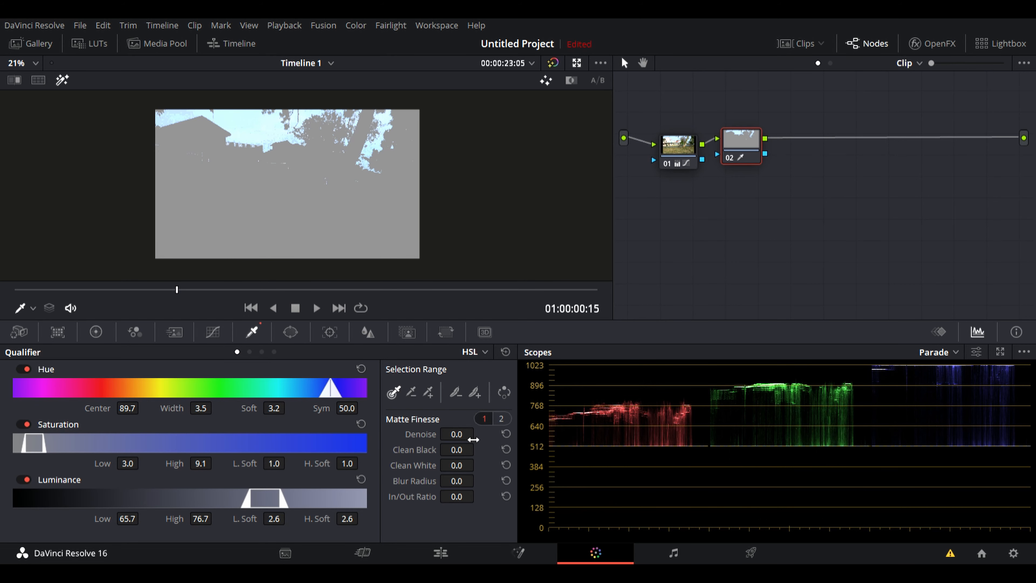
{"action": "mouse_move", "coordinate": [470, 439]}
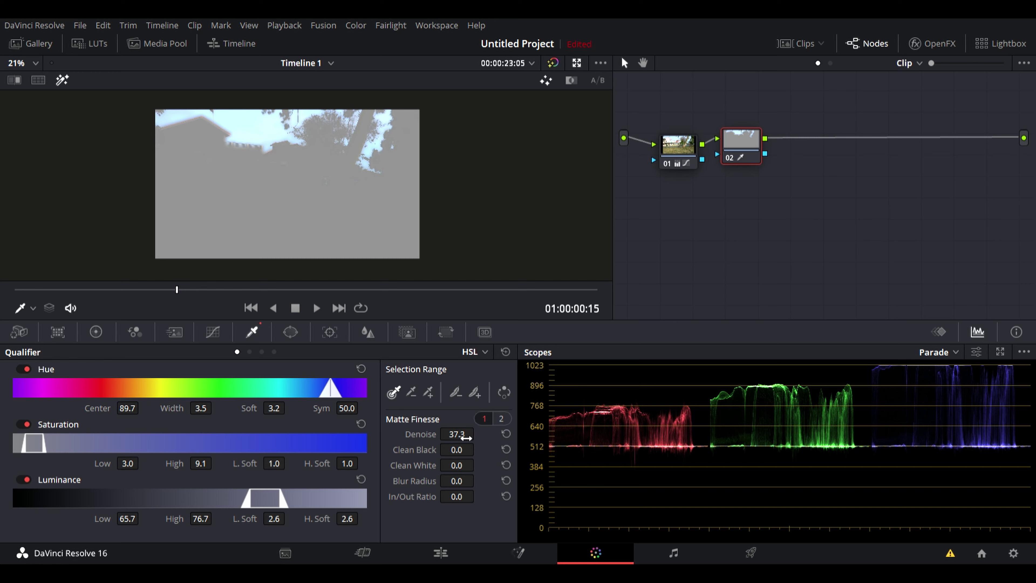
{"action": "left_click", "coordinate": [134, 332]}
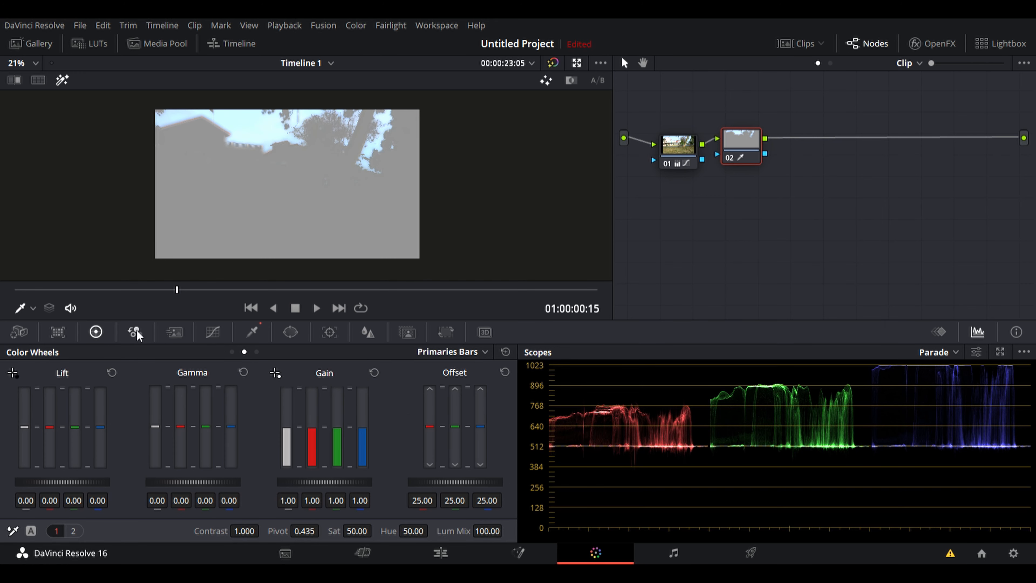
- Pull cyan hues down and push blue up on node 02's Hue Vs Hue curve
{"action": "left_click", "coordinate": [212, 332]}
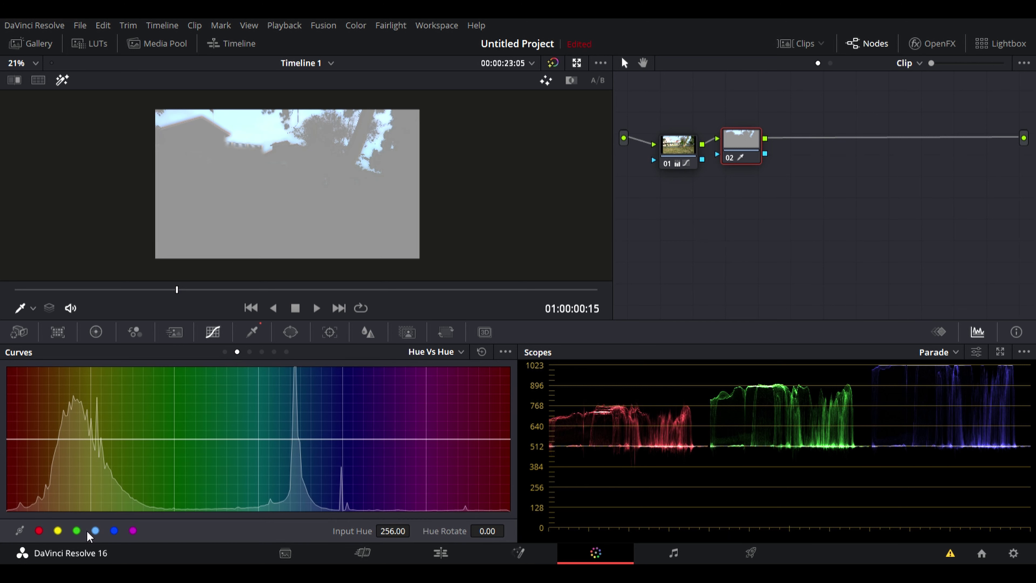
{"action": "left_click", "coordinate": [258, 438]}
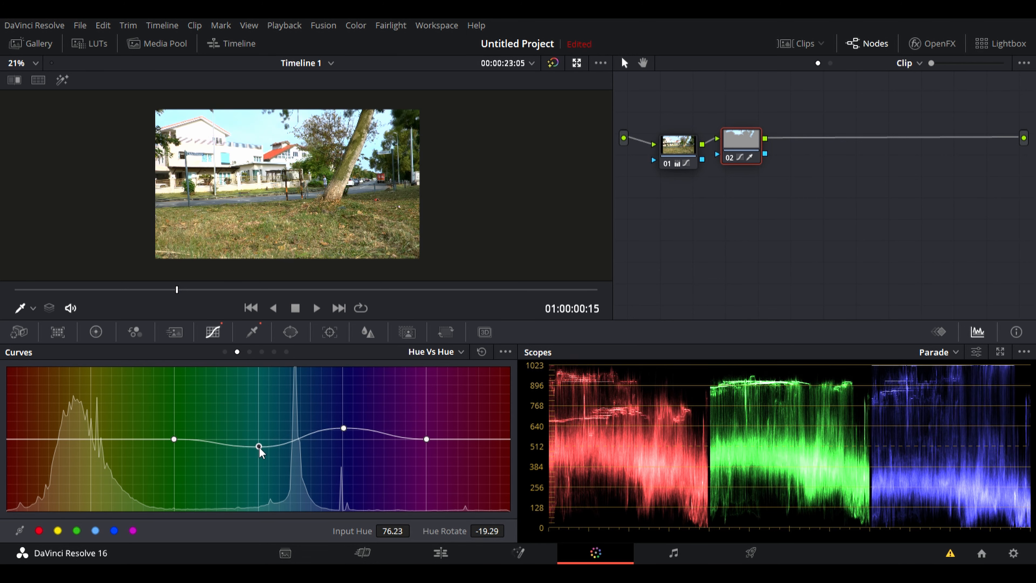
{"action": "mouse_move", "coordinate": [330, 435]}
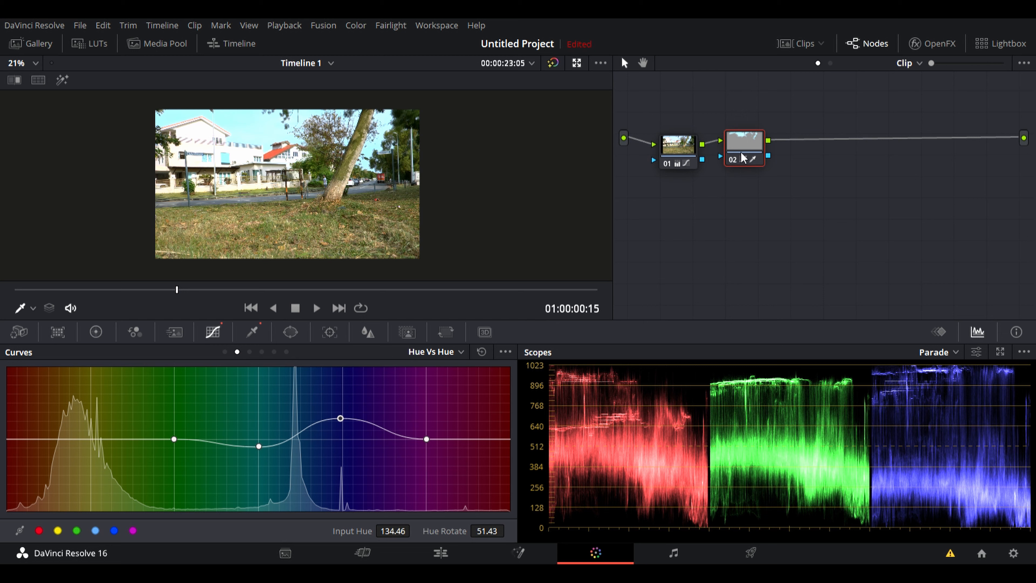
{"action": "mouse_move", "coordinate": [742, 157]}
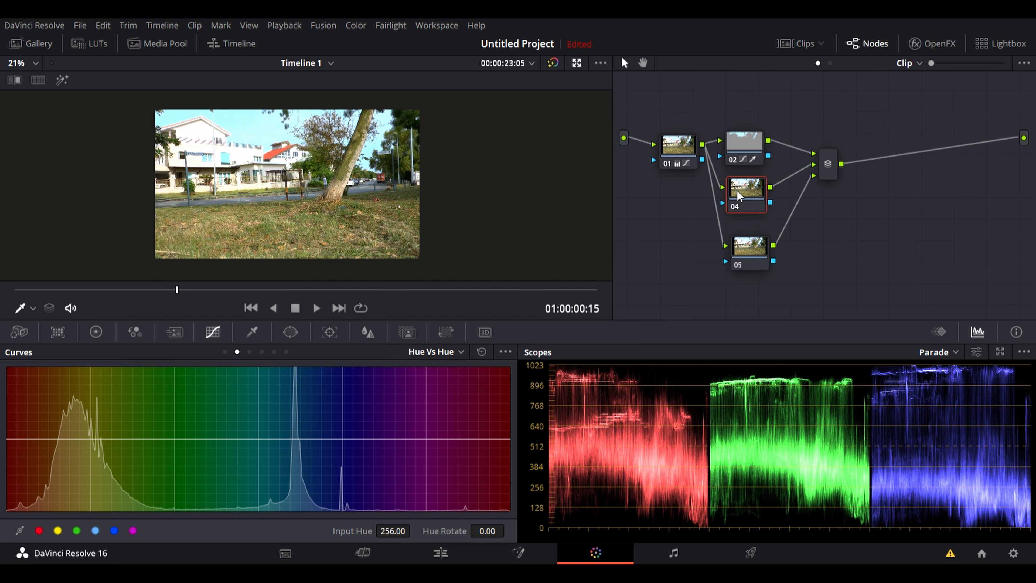
- Qualify the yellow-green grass on node 04, refining hue, saturation and luminance ranges
{"action": "left_click", "coordinate": [253, 332]}
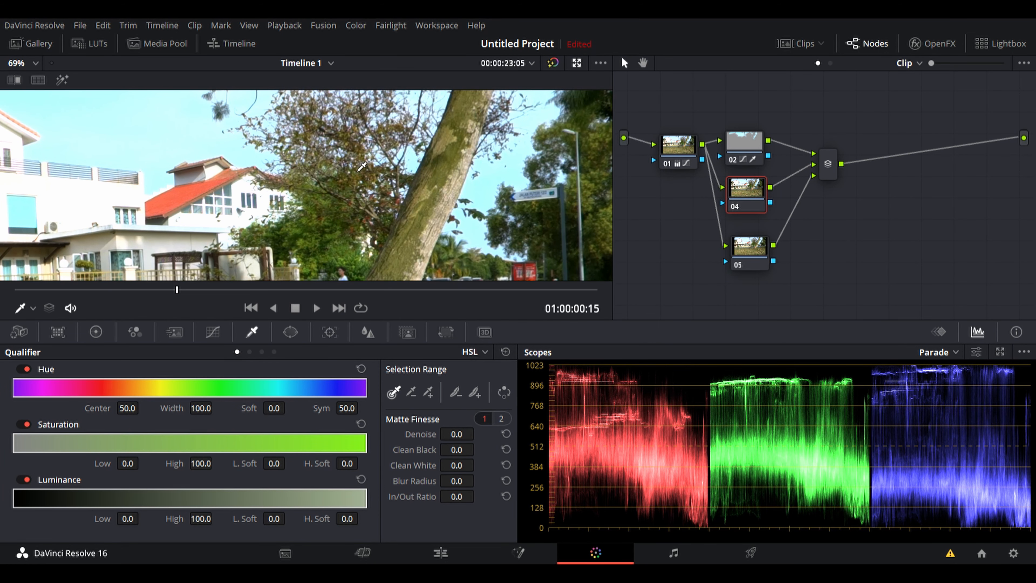
{"action": "mouse_move", "coordinate": [338, 145]}
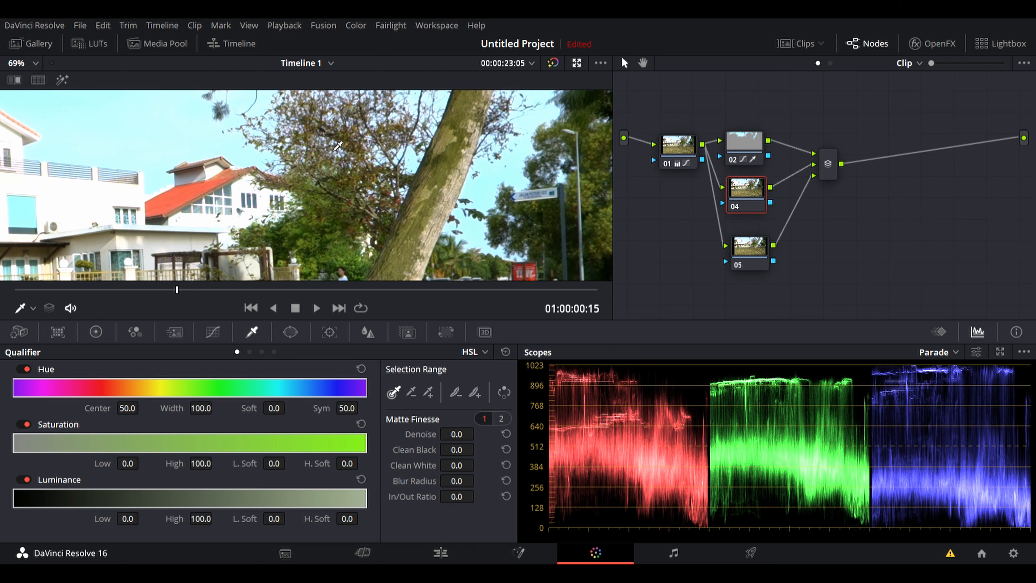
{"action": "mouse_move", "coordinate": [324, 233]}
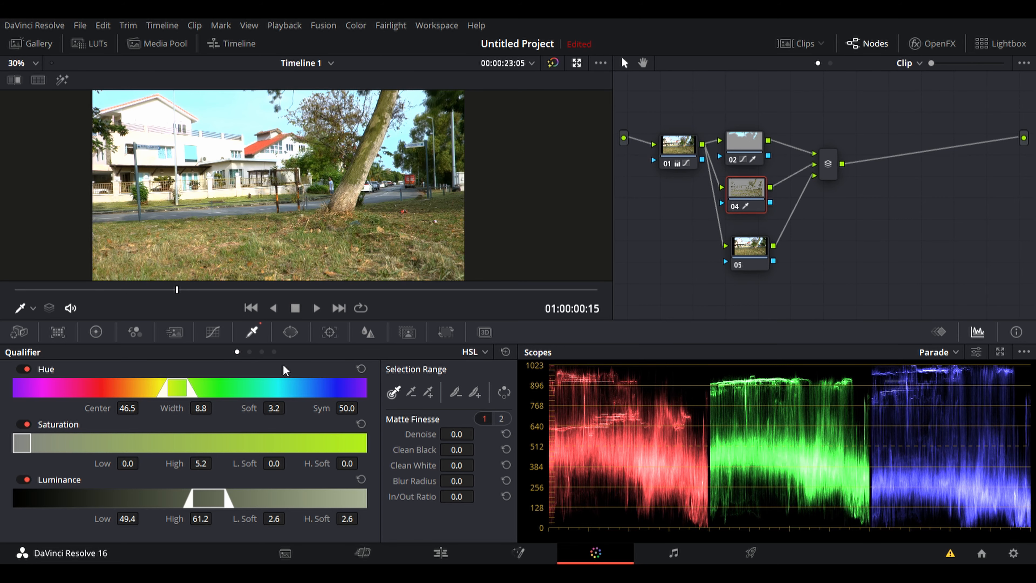
- Rotate node 04's red-orange hues by 32.14 on the Hue Vs Hue curve, browning the grass
{"action": "left_click", "coordinate": [213, 332]}
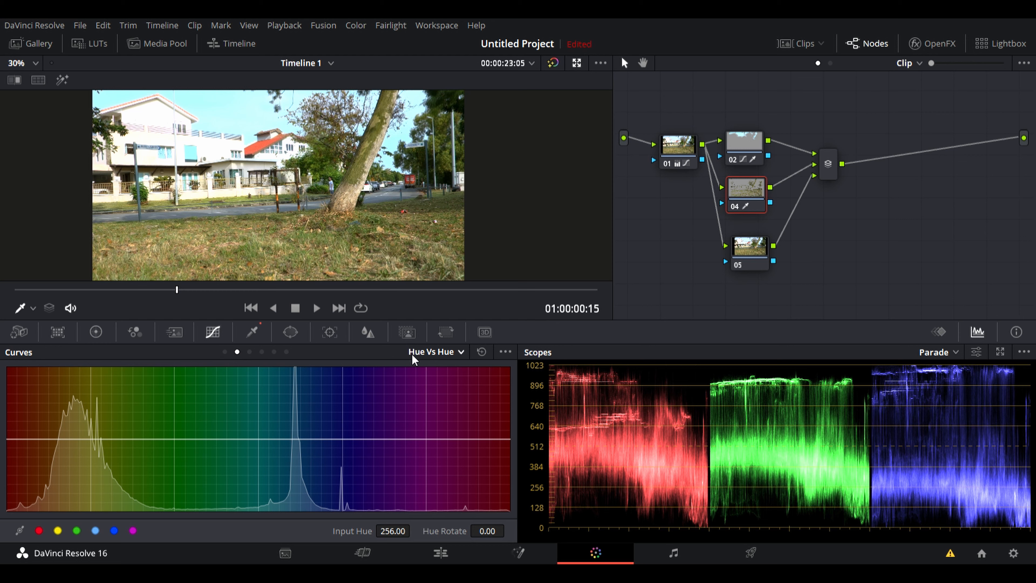
{"action": "left_click", "coordinate": [76, 530]}
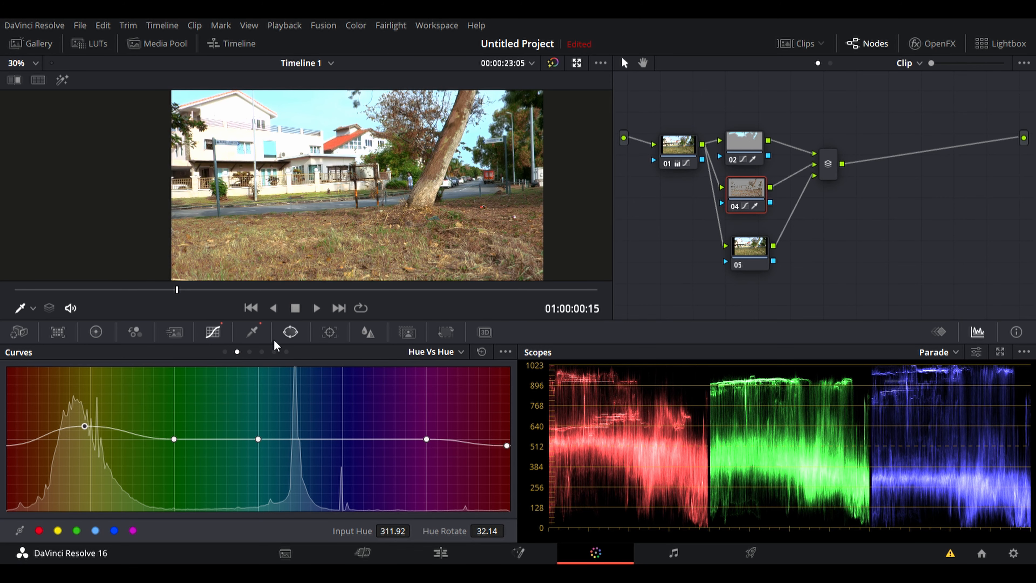
- Raise the grass node's saturation to 60 in the Color Wheels
{"action": "left_click", "coordinate": [95, 332]}
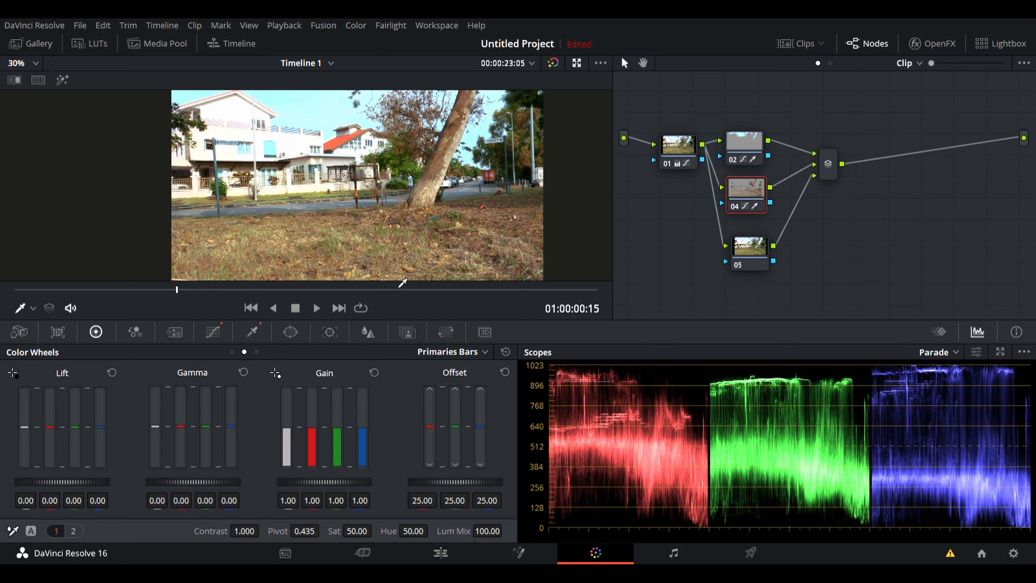
{"action": "left_click", "coordinate": [22, 62]}
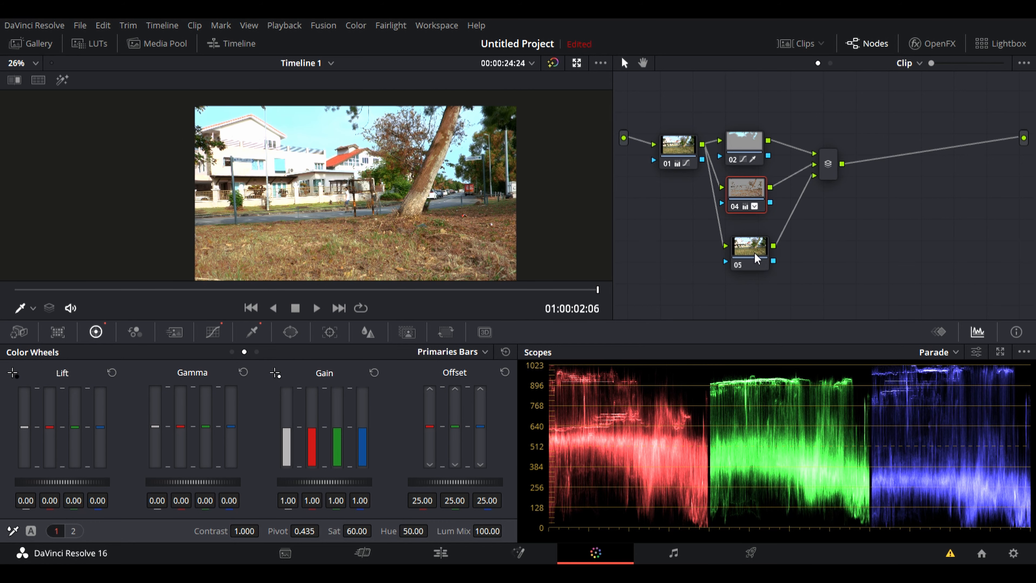
- Qualify grass on node 05 at saturation 35, cooler gain and offset, matte denoise 88.5
{"action": "left_click", "coordinate": [750, 247]}
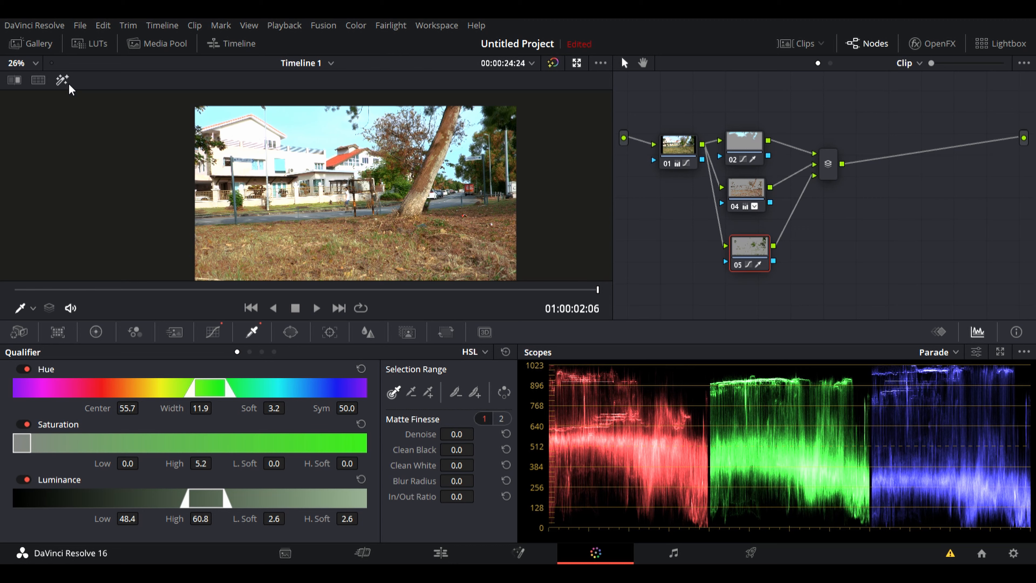
{"action": "left_click", "coordinate": [95, 332]}
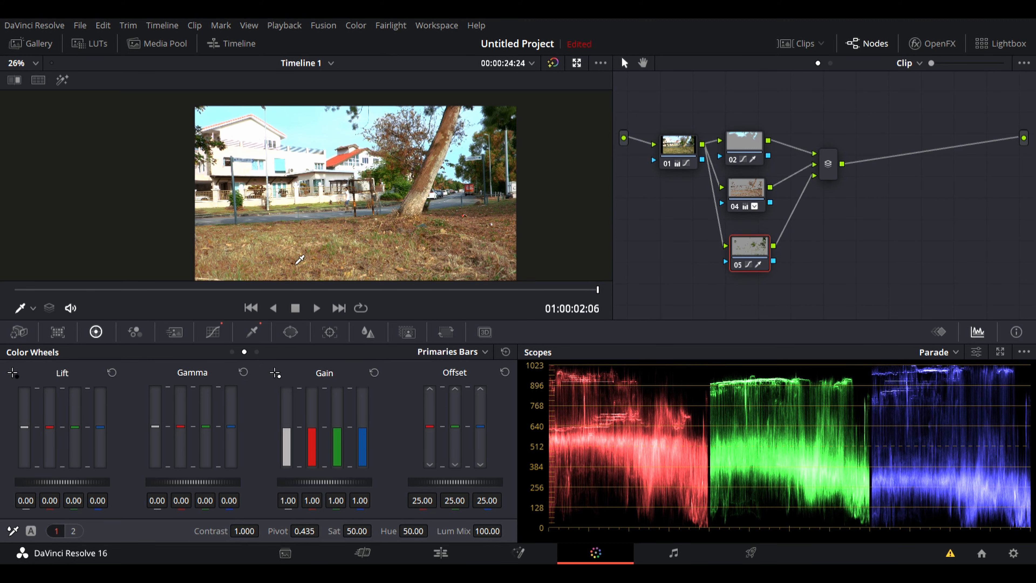
{"action": "mouse_move", "coordinate": [414, 387]}
{"action": "type", "text": "35"}
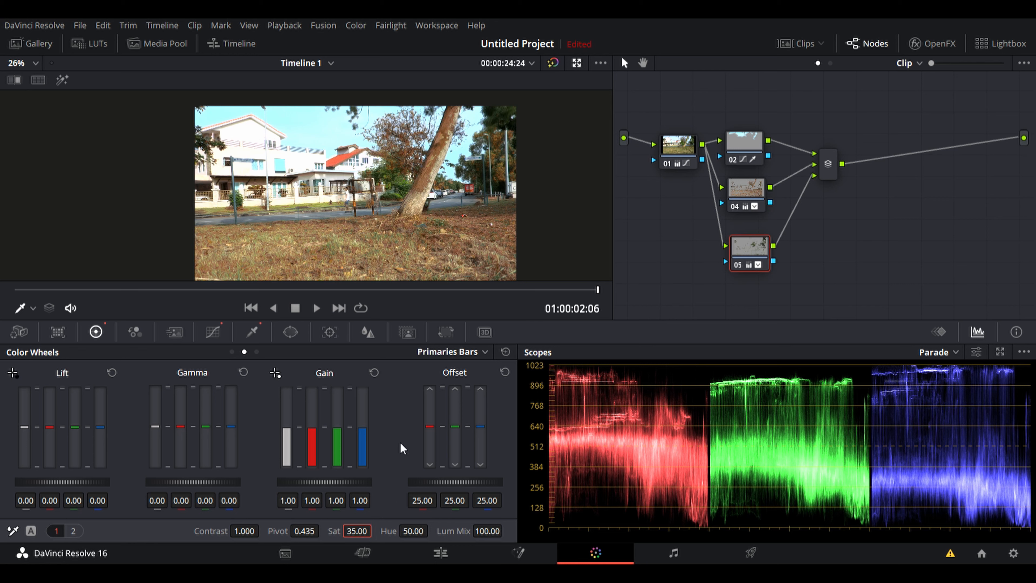
{"action": "mouse_move", "coordinate": [210, 353]}
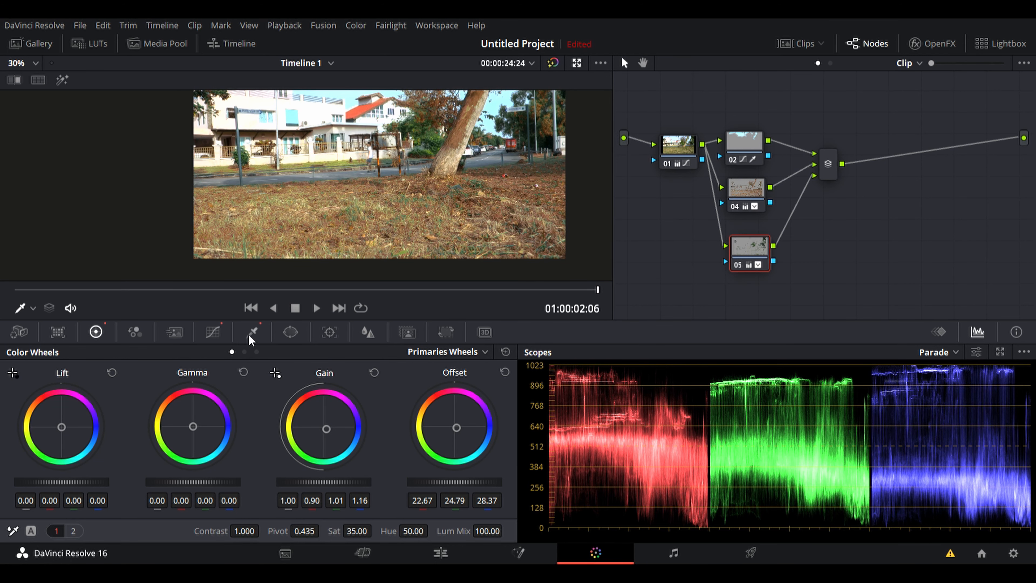
{"action": "left_click", "coordinate": [252, 332]}
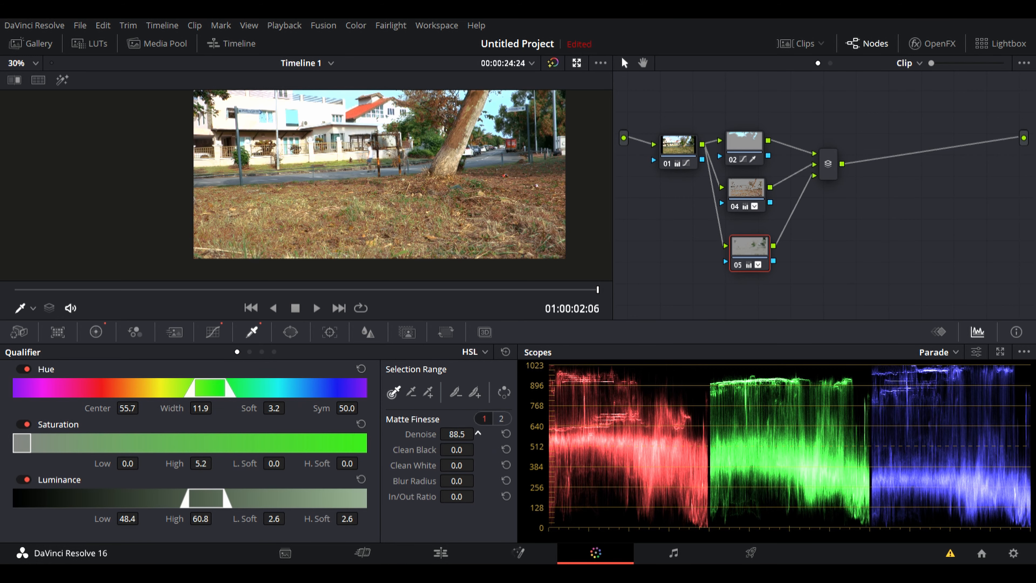